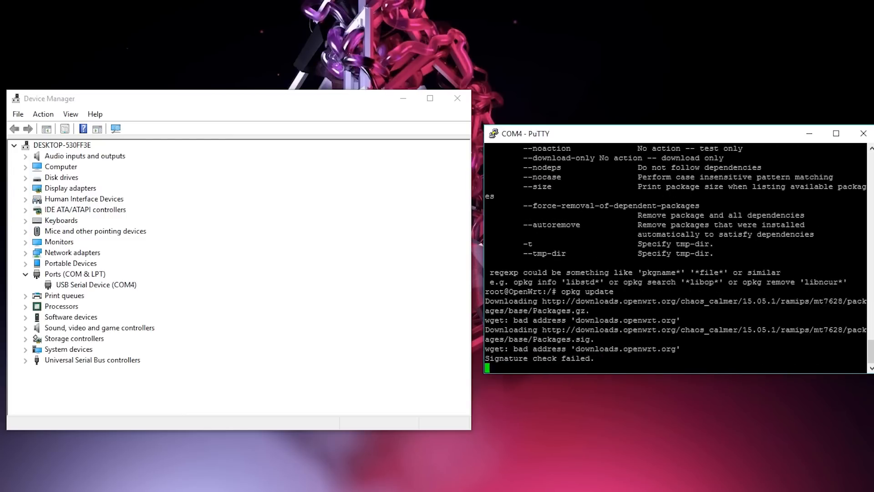
Step: Run top in the serial console to list the router's running processes
text(top)
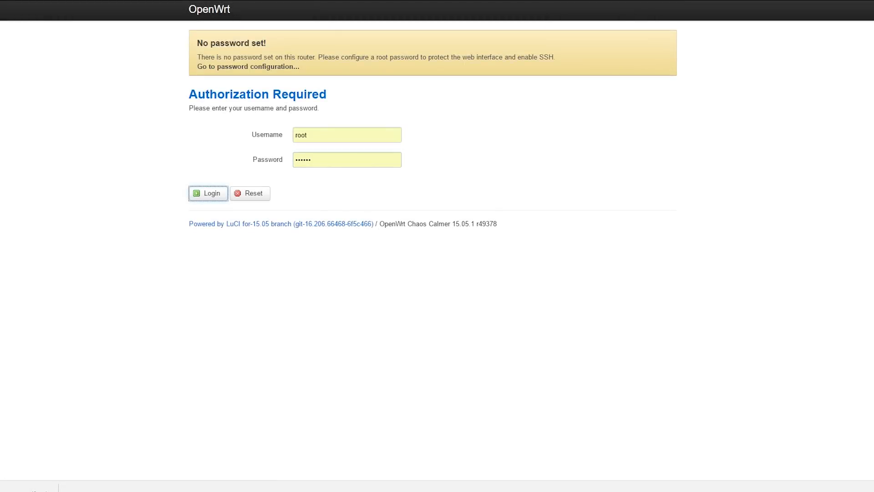
Step: Log in as root, browse the Status page, and open Services > OpenVPN showing custom_config
click(208, 193)
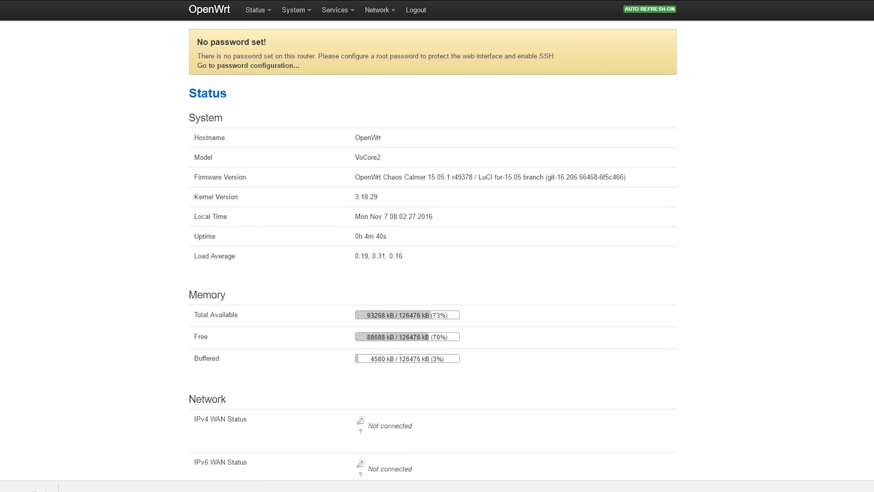
scroll(down, 3)
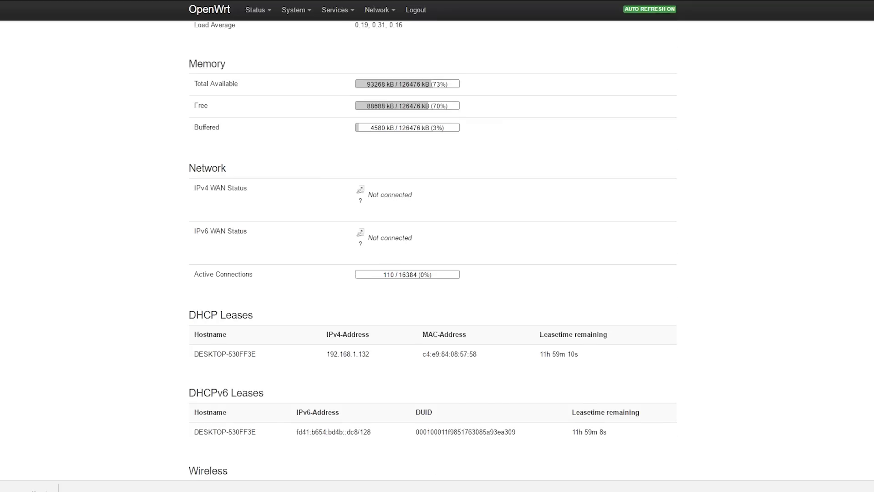
scroll(down, 3)
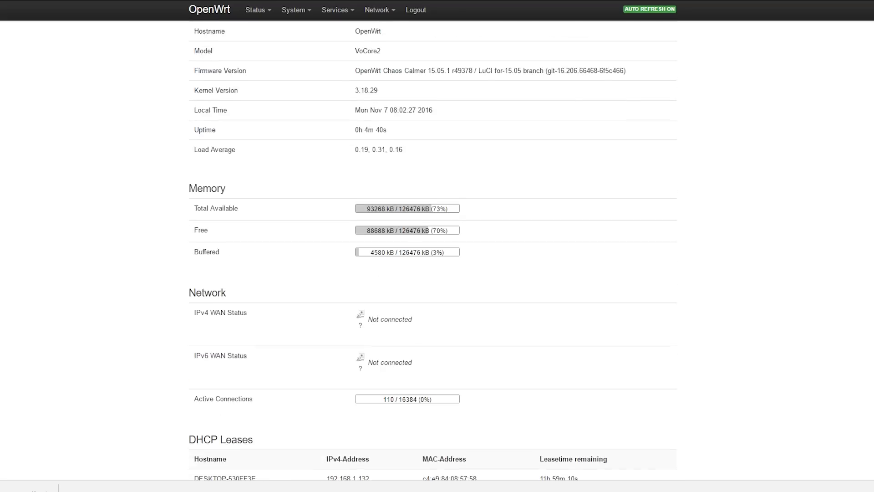
click(297, 10)
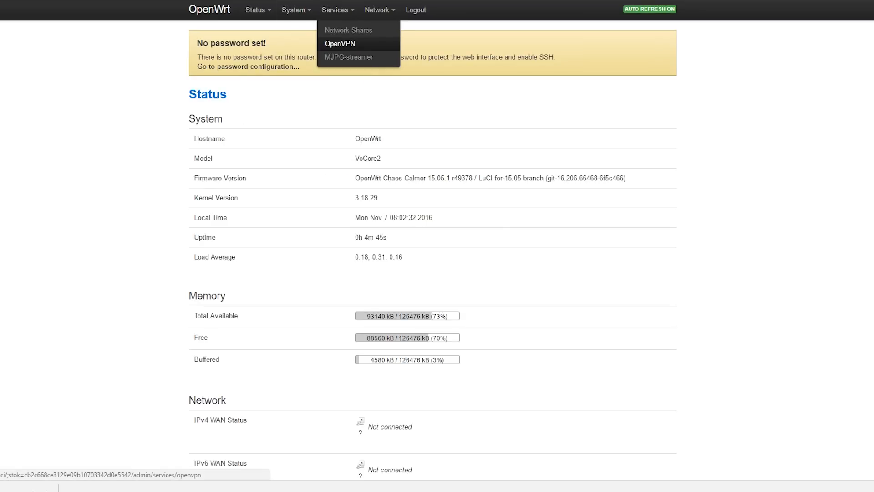
click(344, 44)
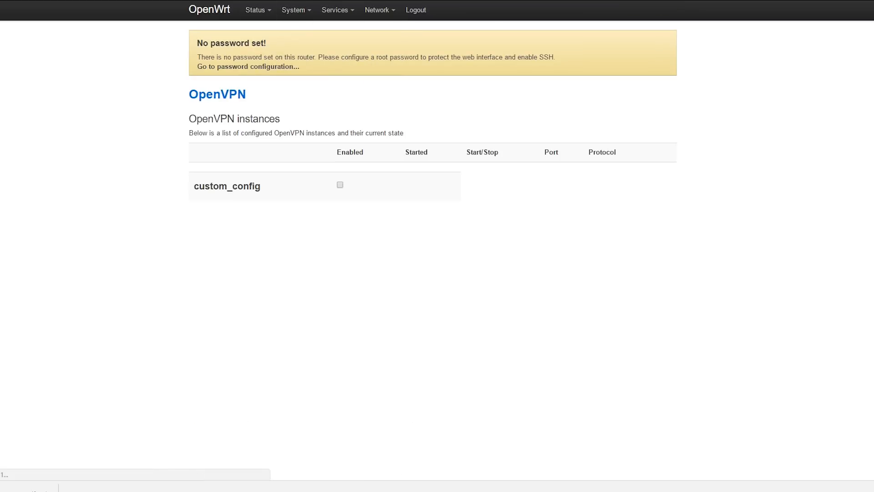